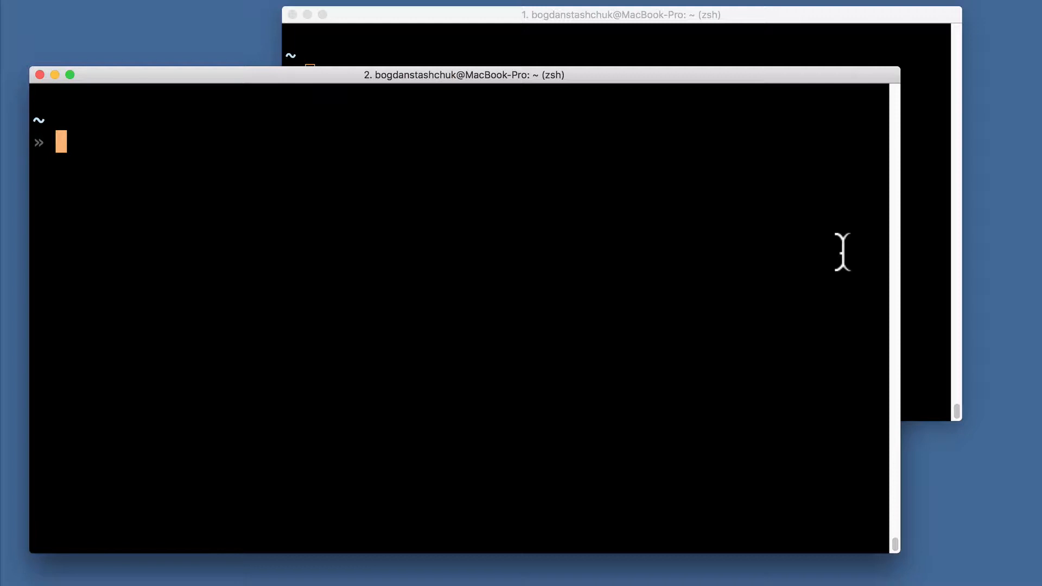
- Focus the first (back) terminal window so it comes to the front
{"action": "left_click", "coordinate": [606, 15]}
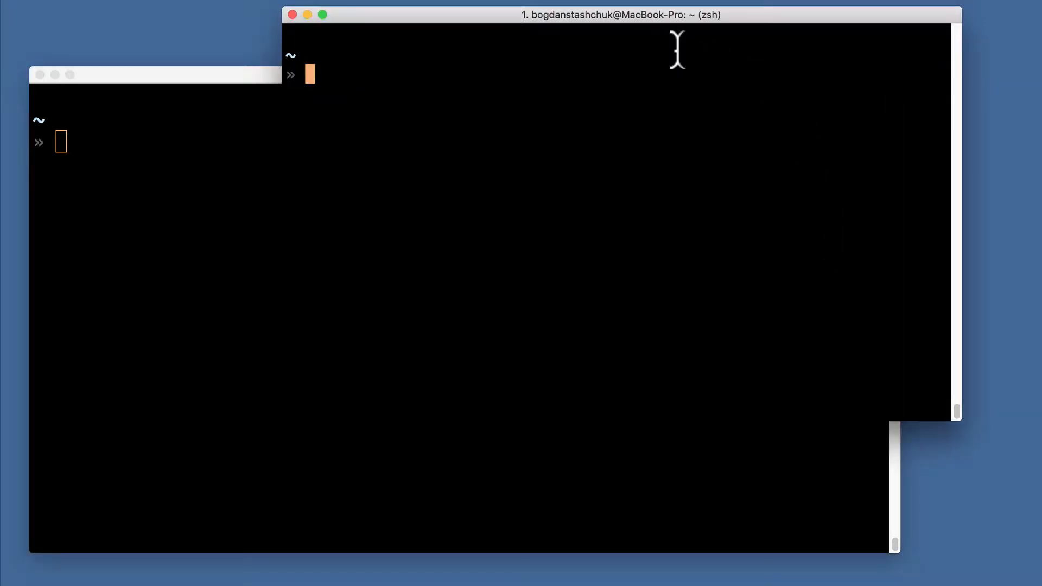
{"action": "mouse_move", "coordinate": [673, 91]}
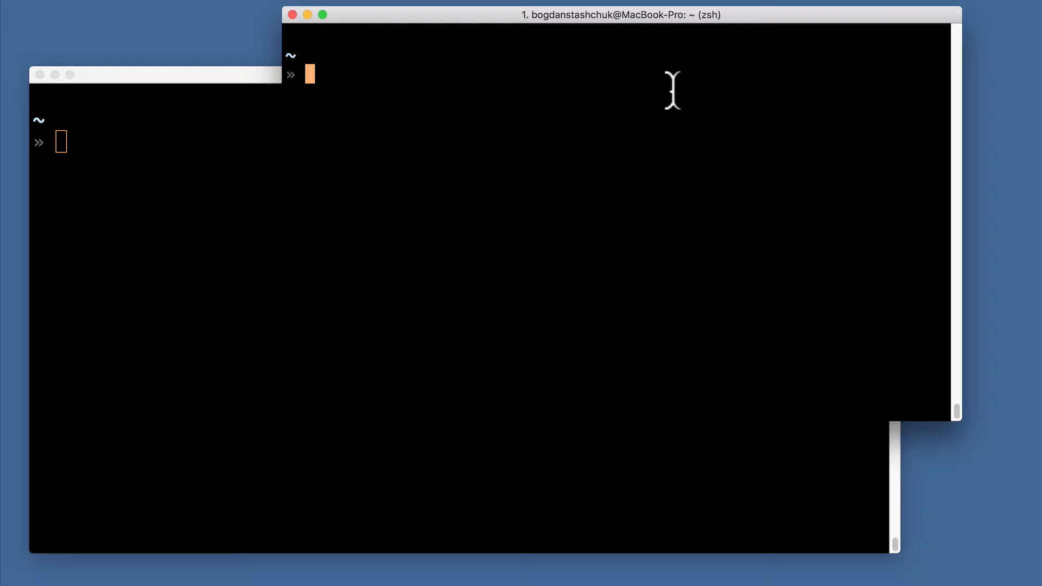
- Run mongod -version in the first terminal; it reports db version v4.0.0
{"action": "type", "text": "mongod"}
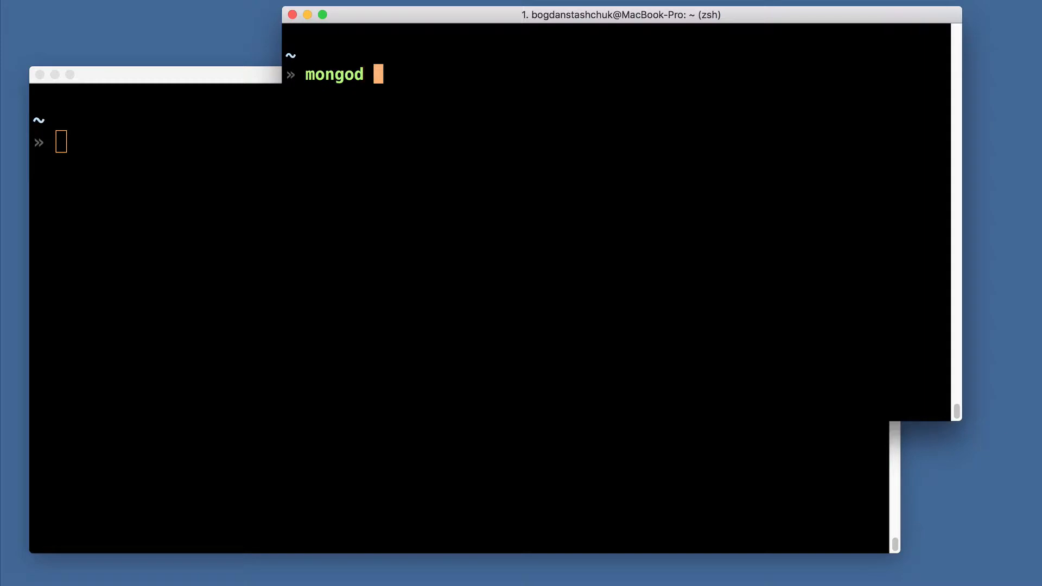
{"action": "type", "text": "-"}
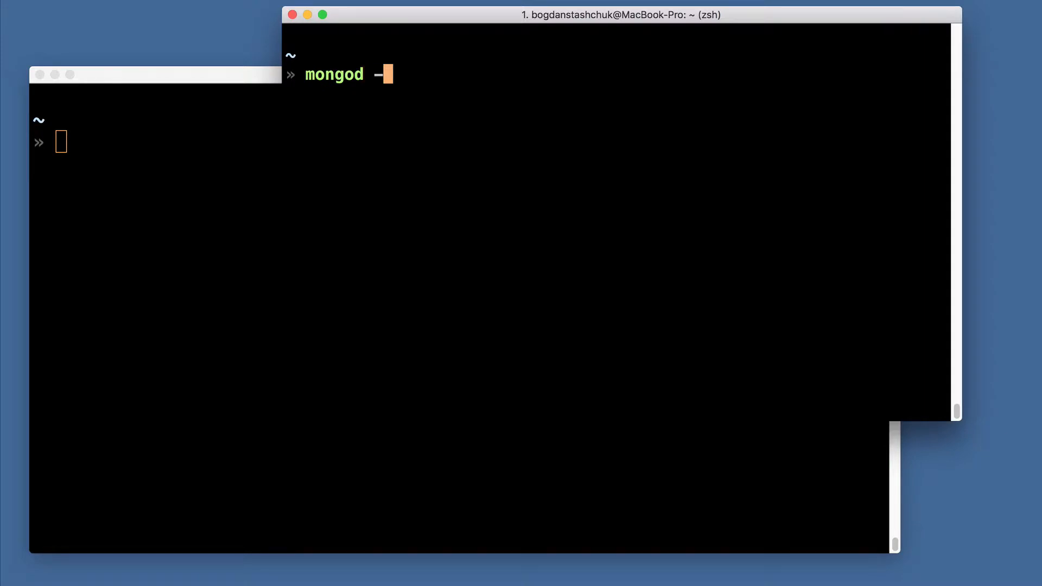
{"action": "type", "text": "v"}
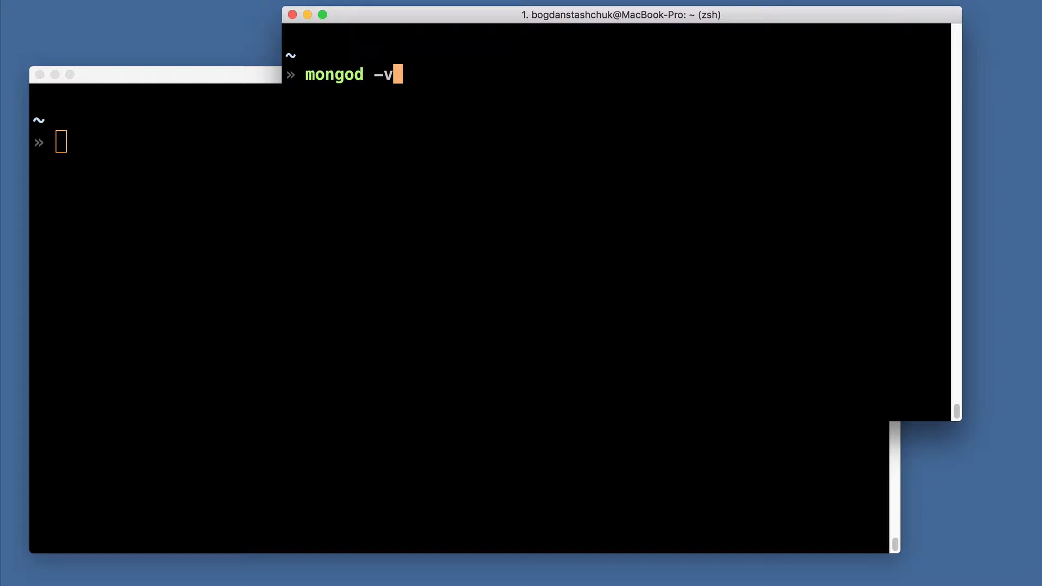
{"action": "key", "text": "Return"}
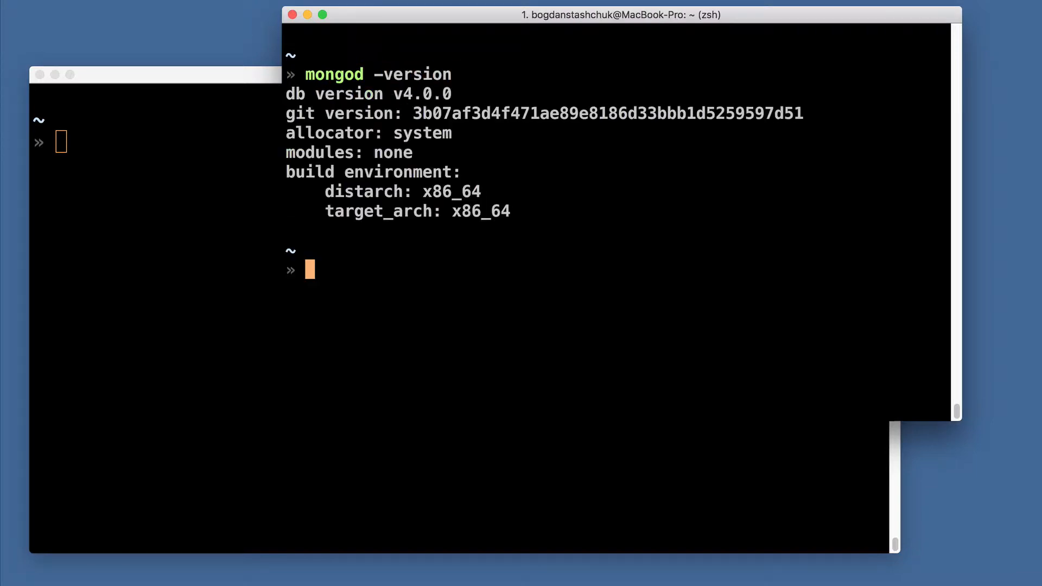
{"action": "mouse_move", "coordinate": [472, 103]}
{"action": "type", "text": "mongod"}
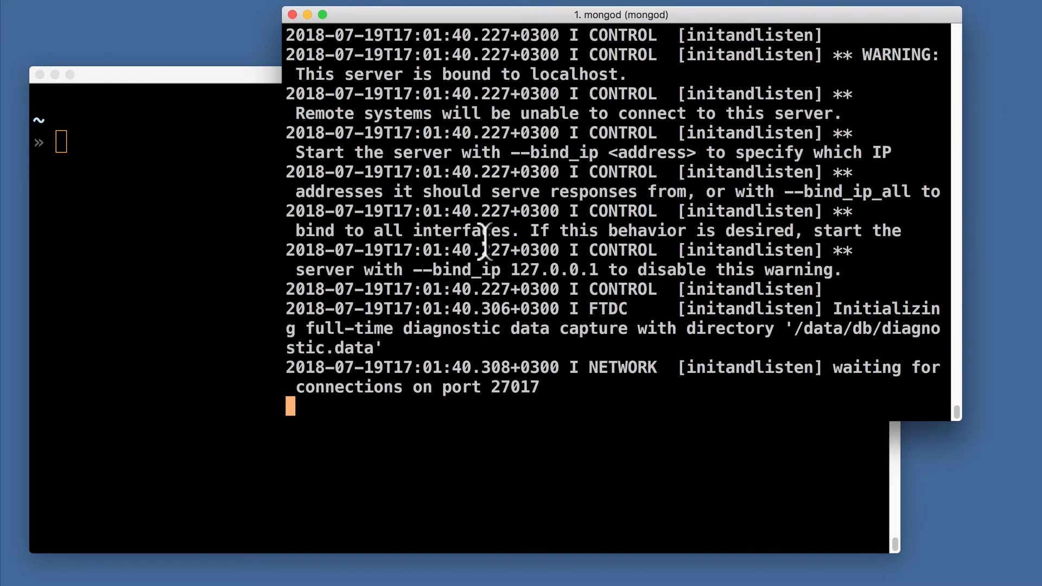
{"action": "mouse_move", "coordinate": [715, 372]}
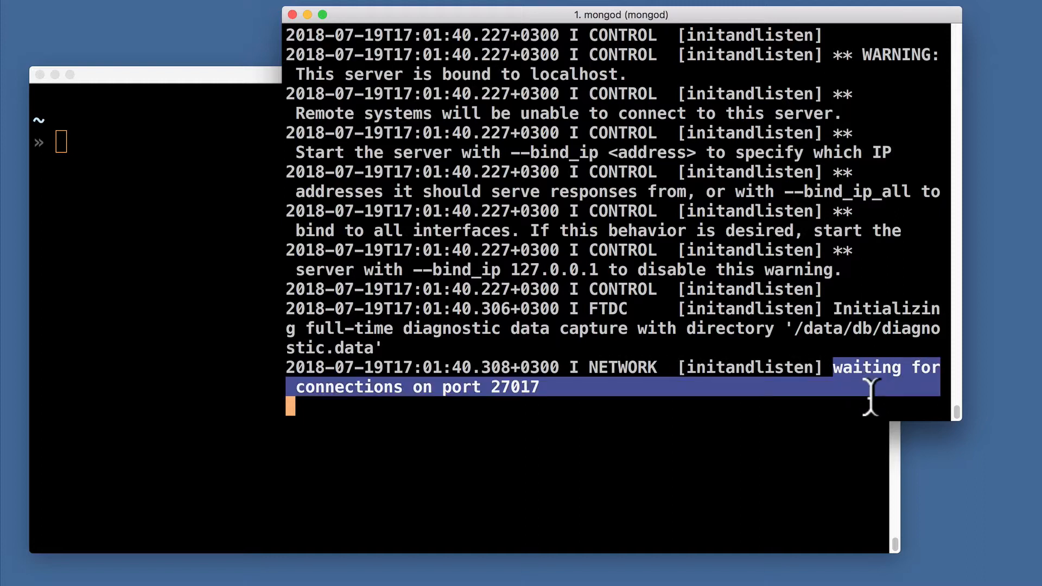
{"action": "mouse_move", "coordinate": [528, 409]}
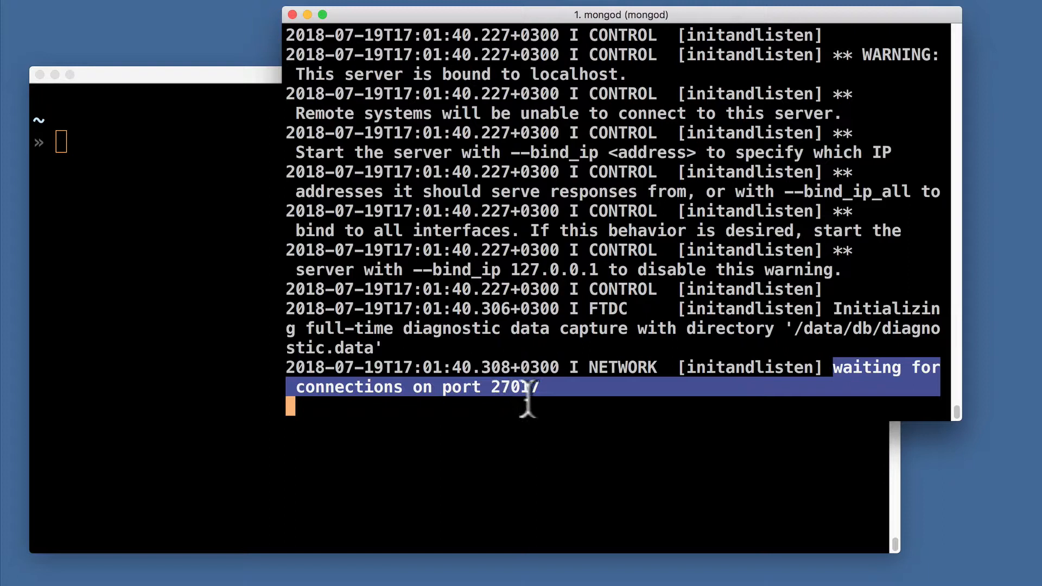
{"action": "mouse_move", "coordinate": [555, 398]}
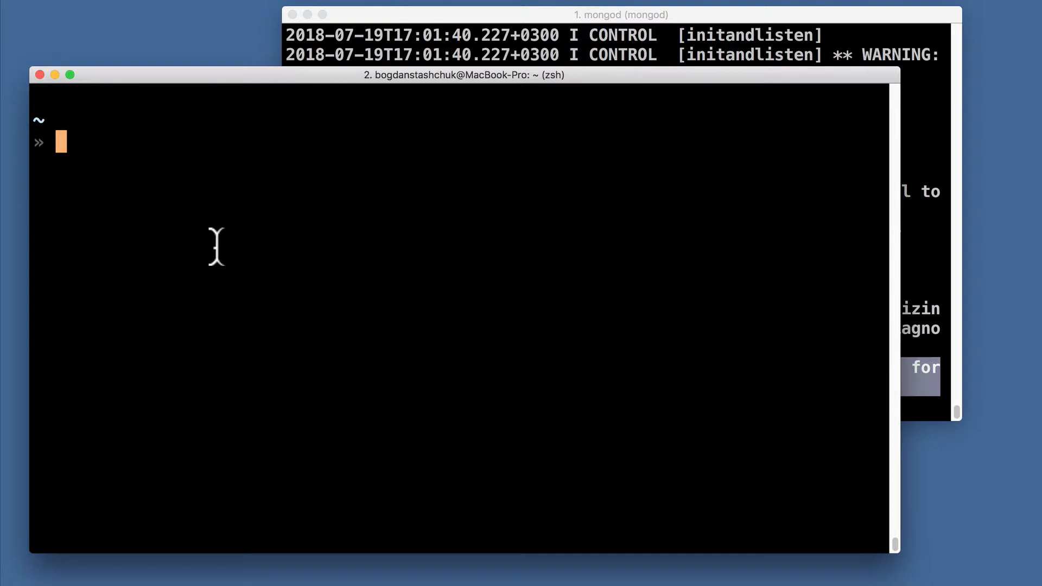
- Run mongo -version in the second terminal and highlight the reported shell version v4.0.0
{"action": "type", "text": "mon"}
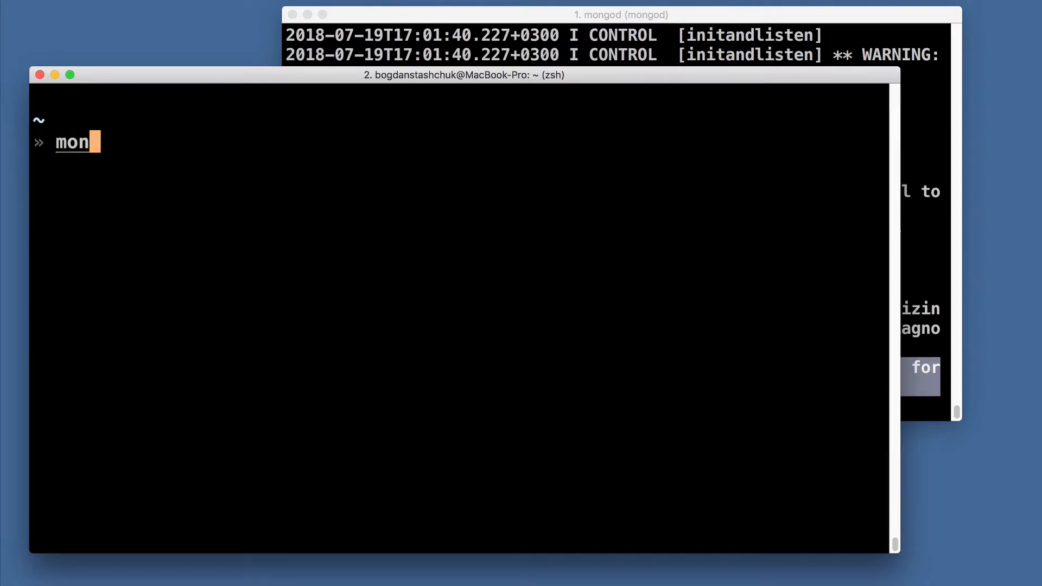
{"action": "type", "text": "go -ver"}
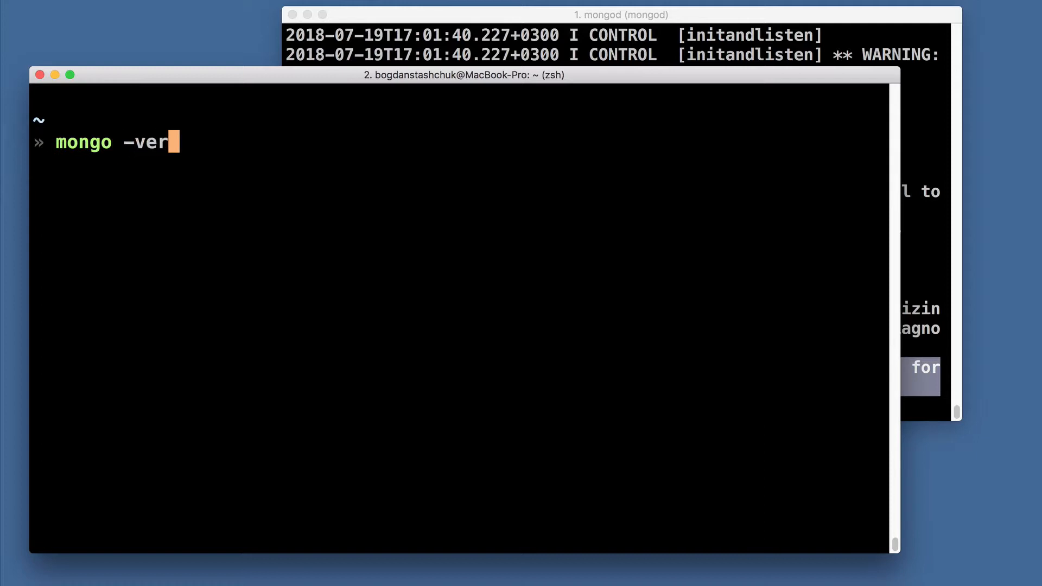
{"action": "key", "text": "Return"}
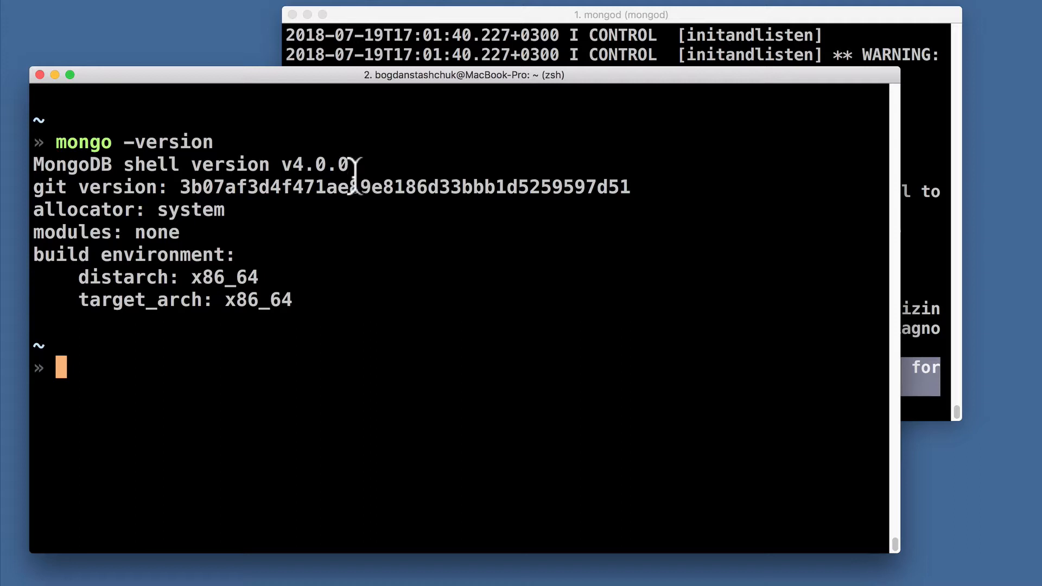
{"action": "double_click", "coordinate": [316, 164]}
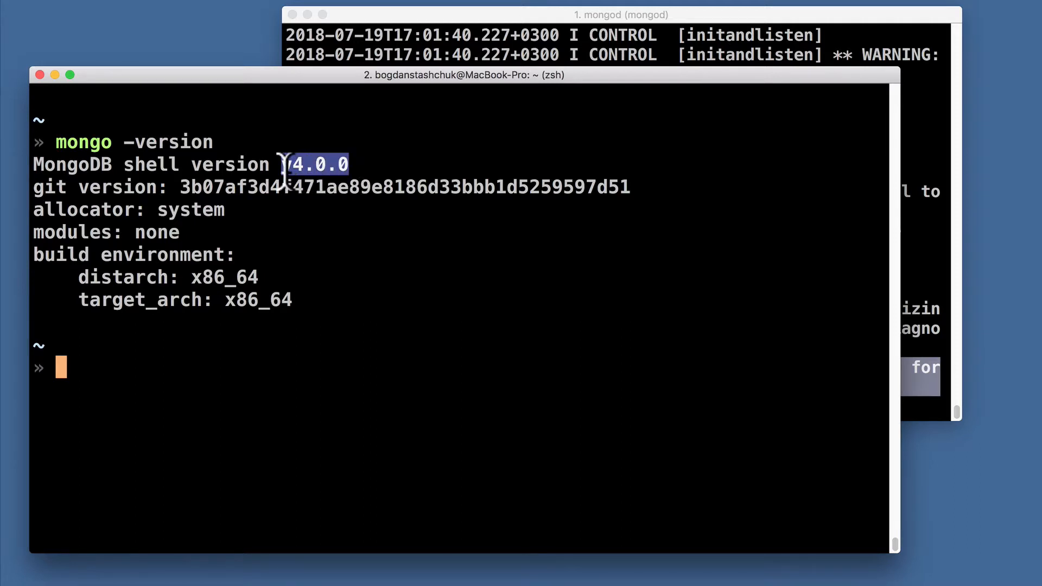
{"action": "mouse_move", "coordinate": [638, 101]}
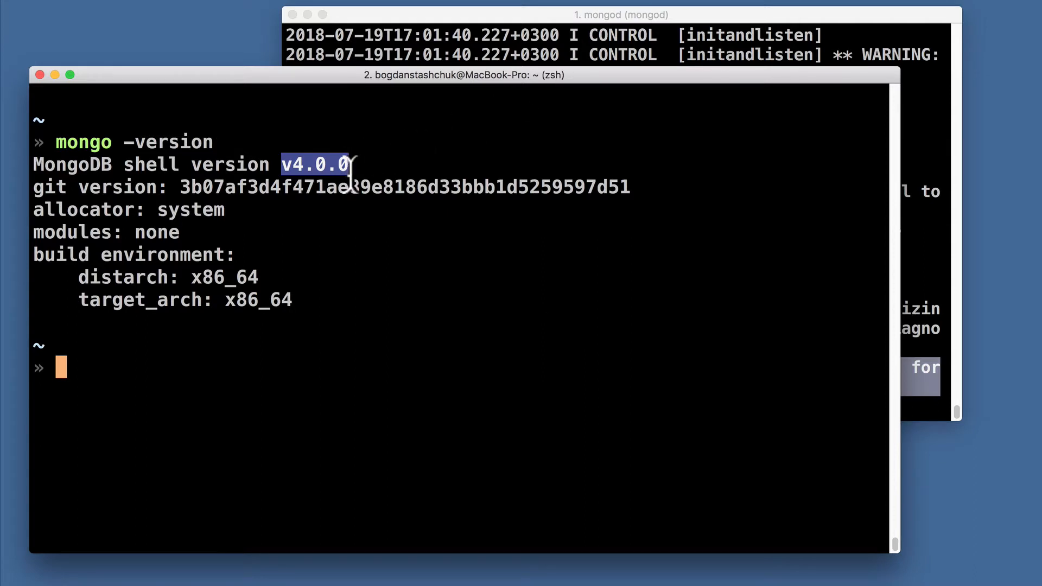
{"action": "mouse_move", "coordinate": [279, 212]}
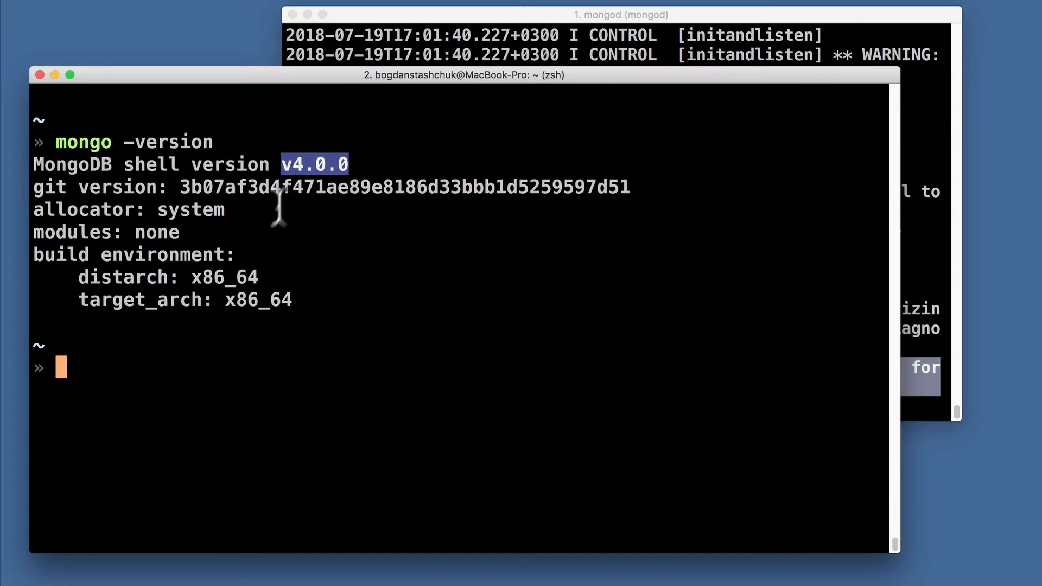
- Start the mongo shell against the running server and run db.version(), which returns 4.0.0
{"action": "type", "text": "mong"}
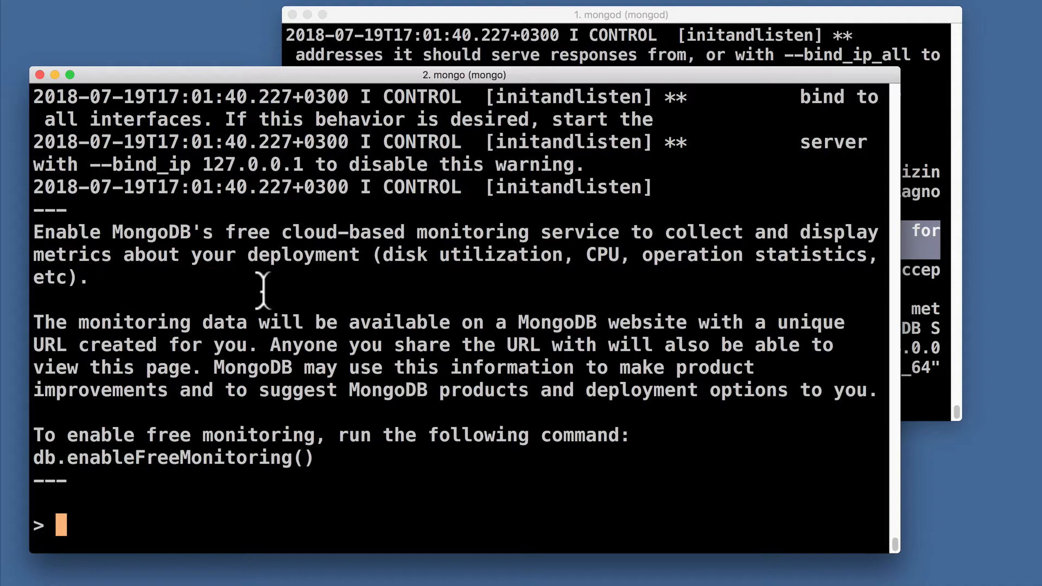
{"action": "mouse_move", "coordinate": [632, 35]}
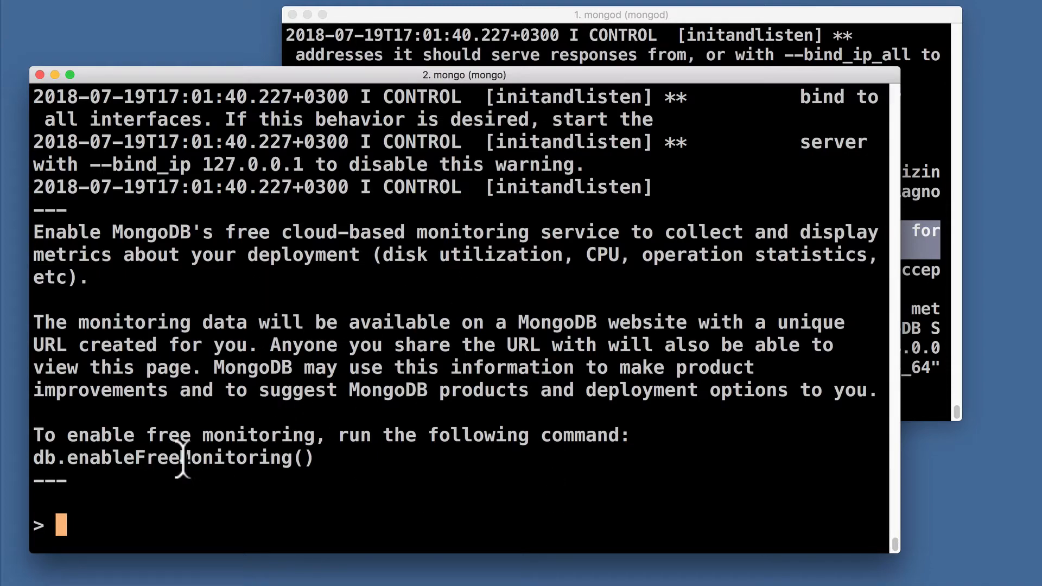
{"action": "mouse_move", "coordinate": [165, 479]}
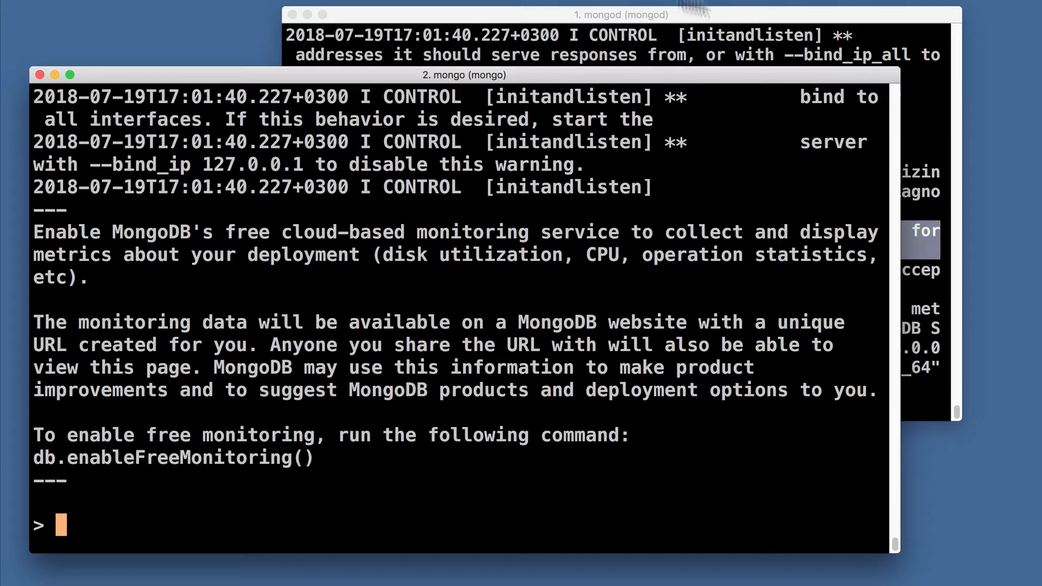
{"action": "mouse_move", "coordinate": [259, 292]}
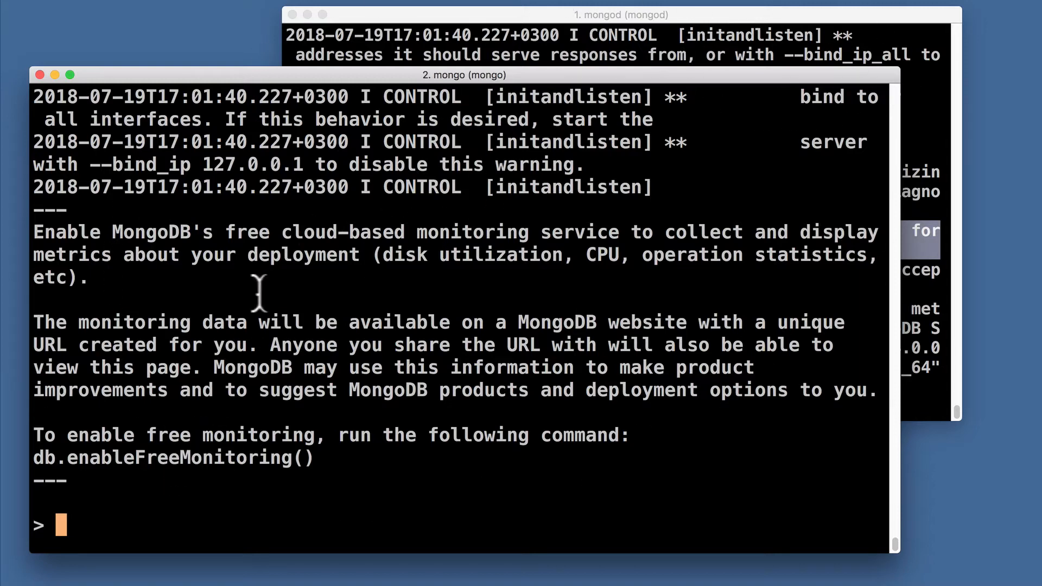
{"action": "mouse_move", "coordinate": [203, 332]}
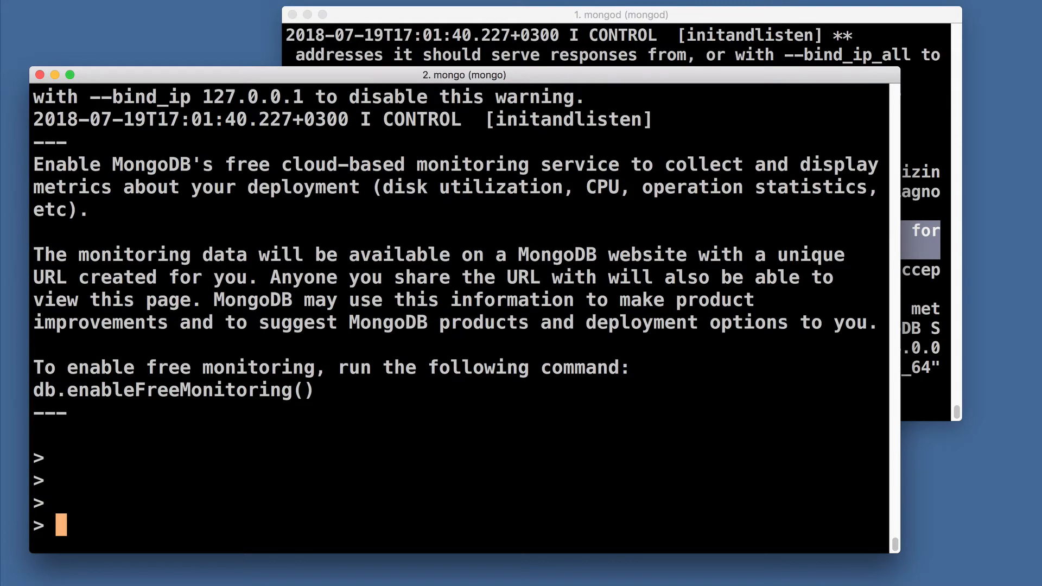
{"action": "type", "text": "db.ver"}
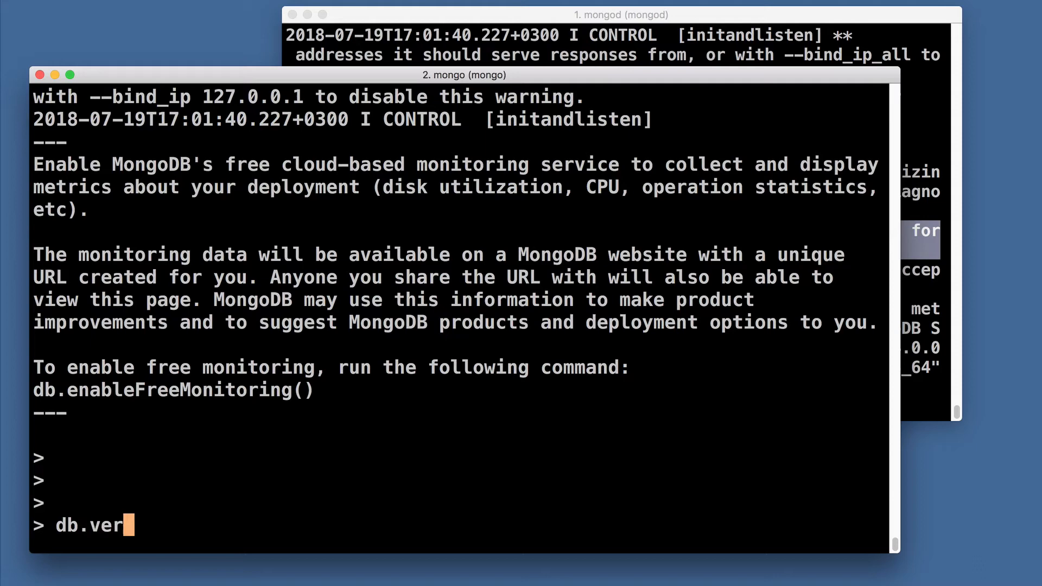
{"action": "key", "text": "Return"}
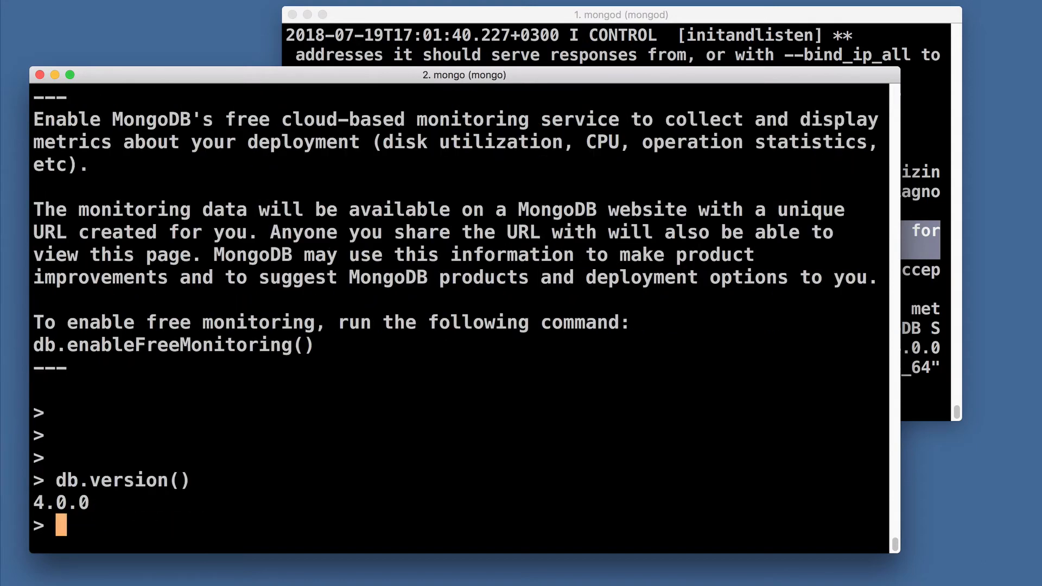